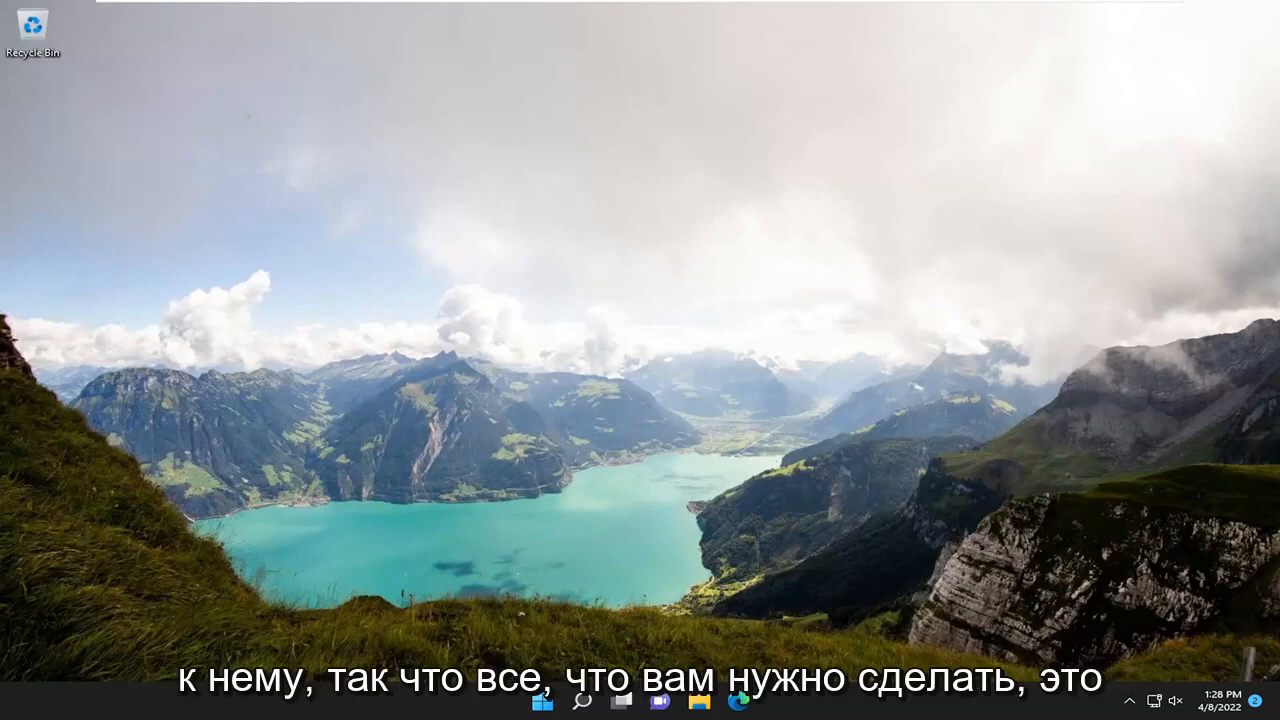
Search for "settings" from the taskbar so the Settings app shows as the best match.
{"action": "left_click", "coordinate": [586, 684]}
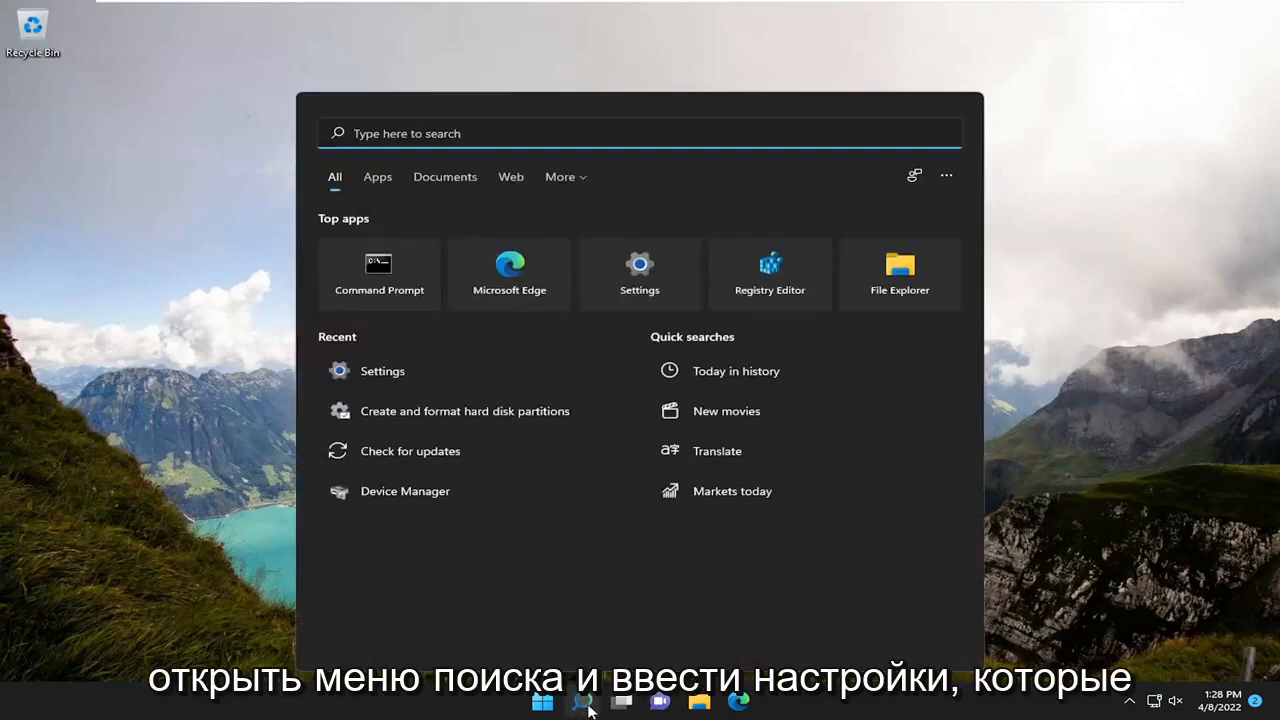
{"action": "type", "text": "settings"}
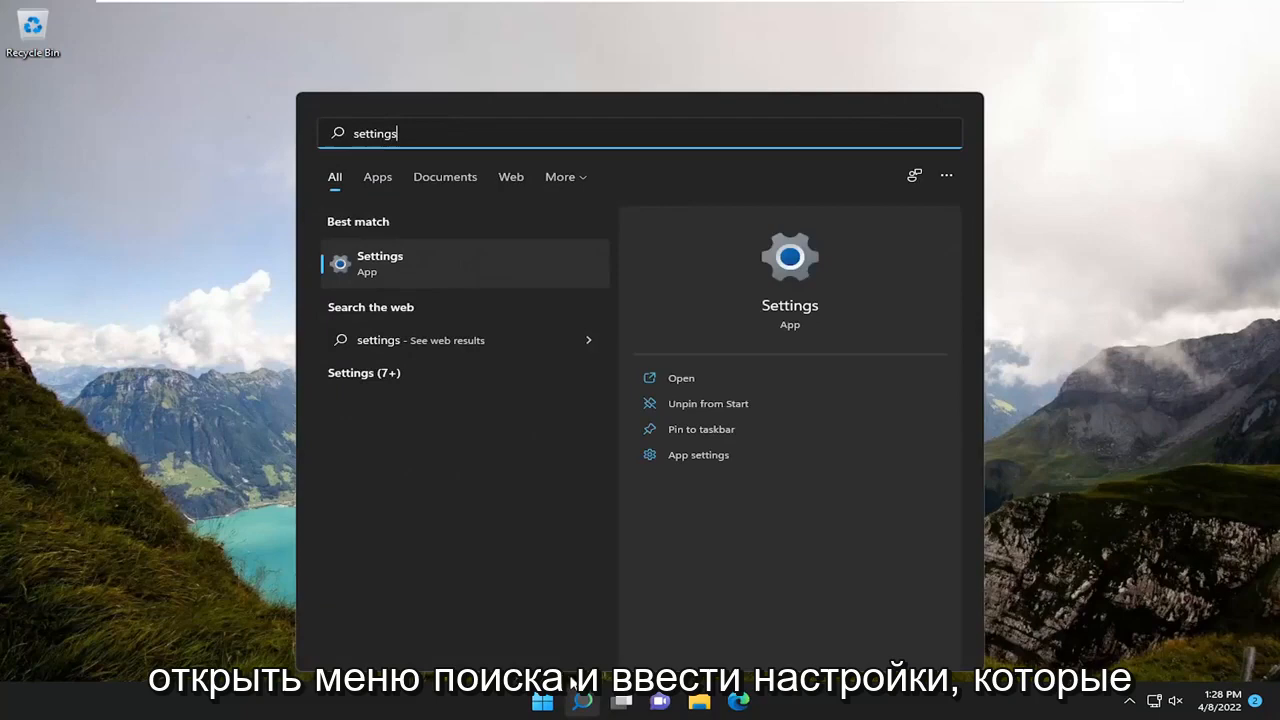
{"action": "mouse_move", "coordinate": [408, 268]}
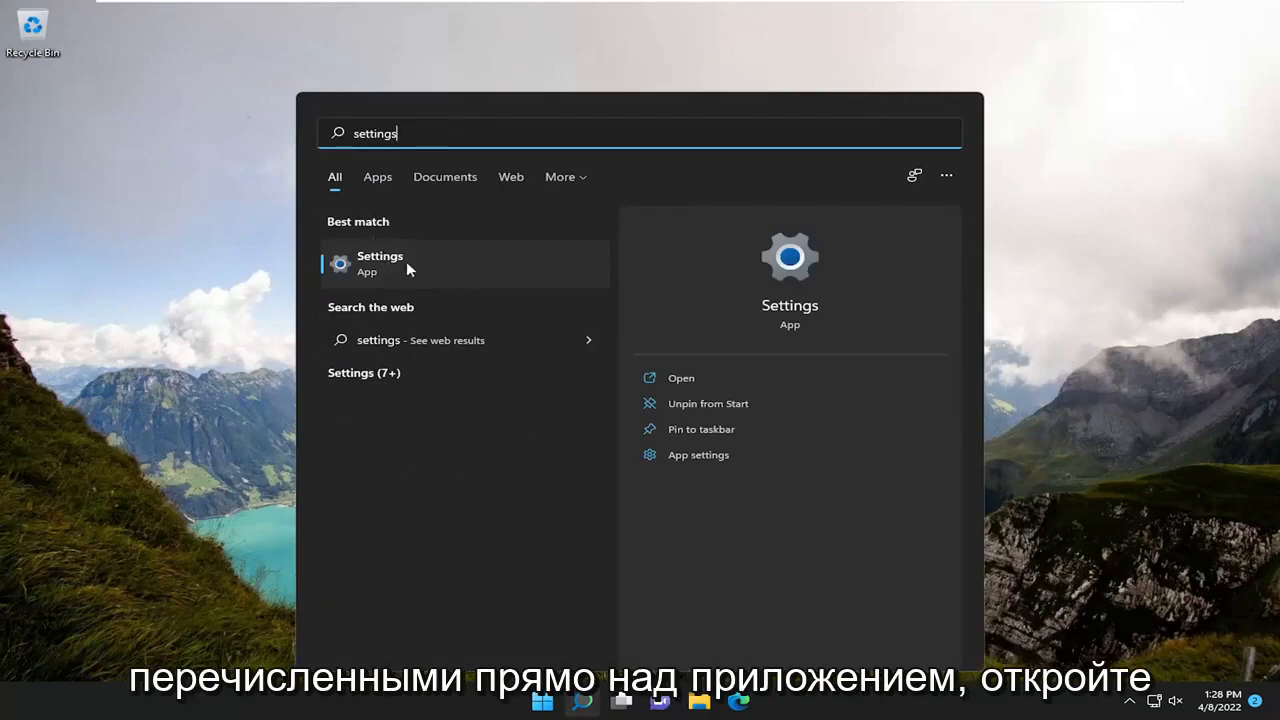
Launch the Settings app, landing on System > Notifications.
{"action": "left_click", "coordinate": [380, 262]}
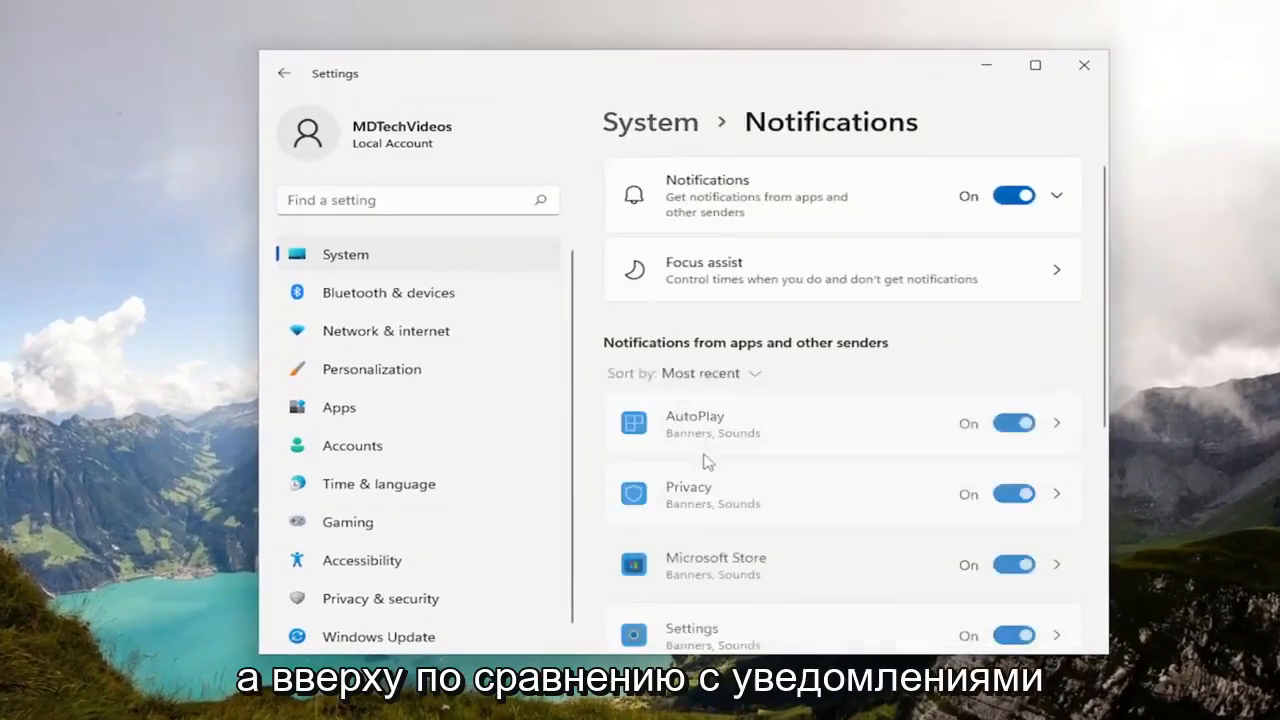
{"action": "mouse_move", "coordinate": [708, 206]}
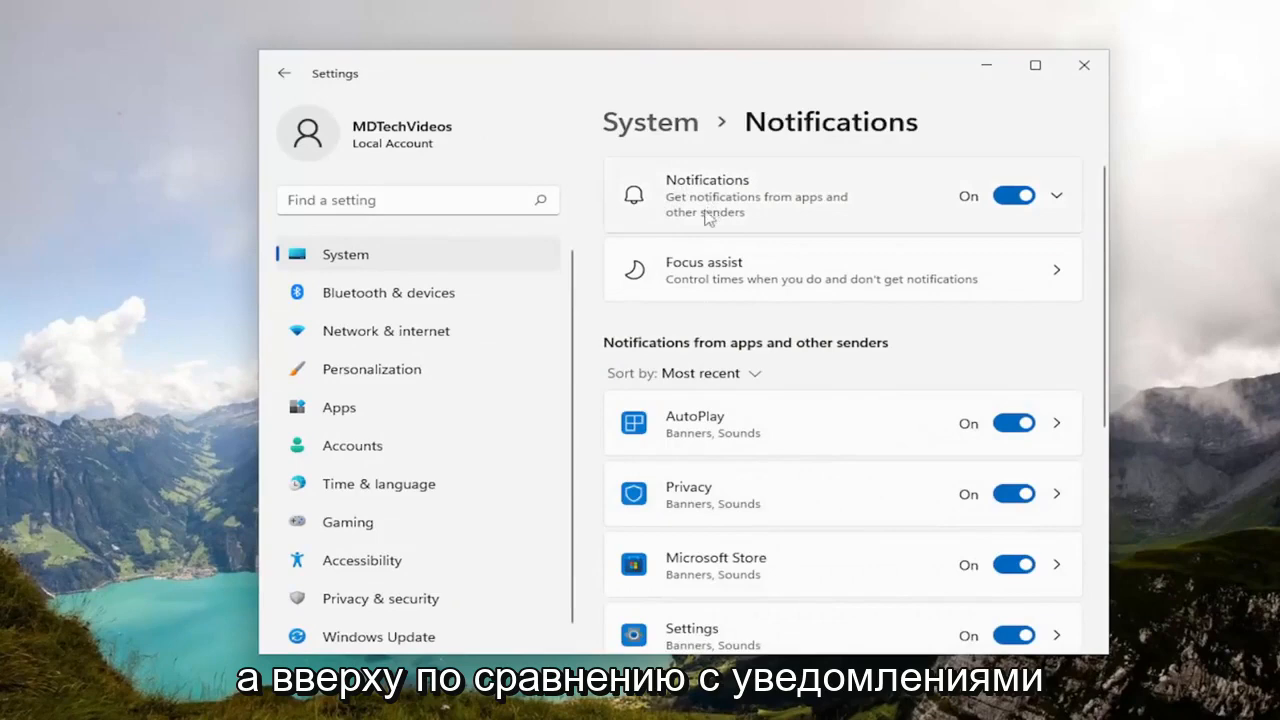
{"action": "mouse_move", "coordinate": [832, 224]}
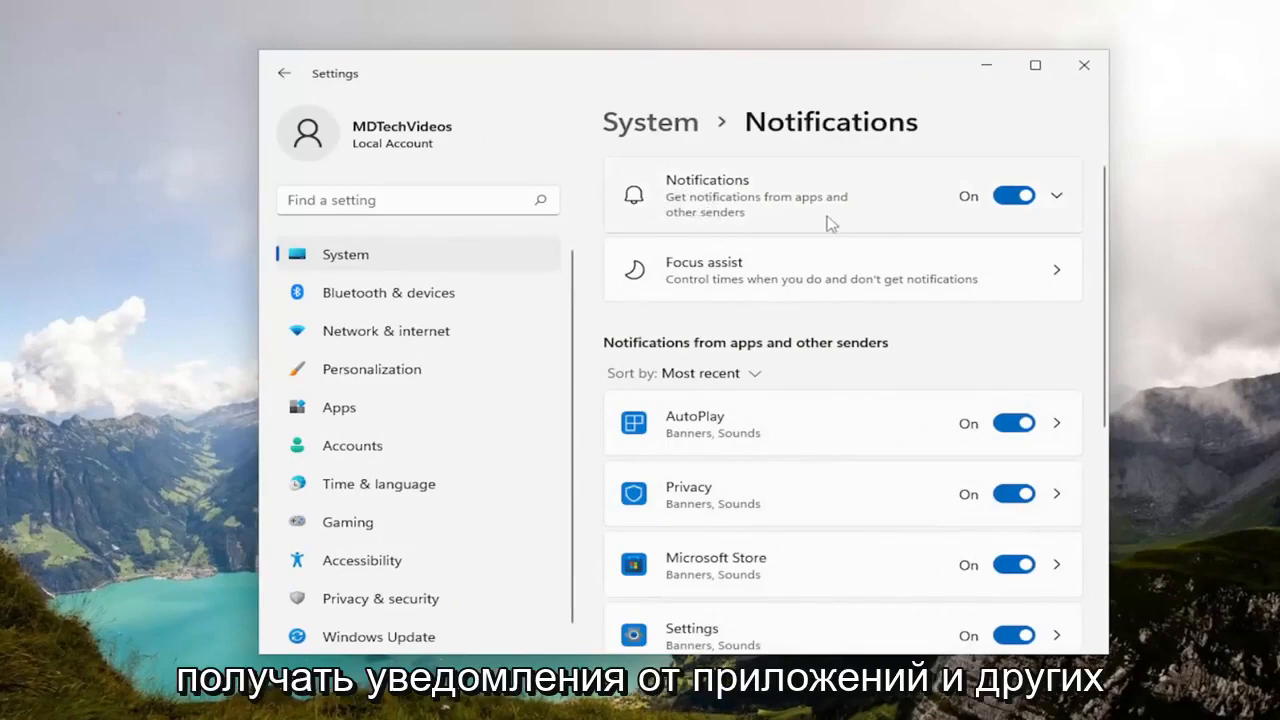
Turn off 'Show notifications on the lock screen' under Notifications, then close Settings.
{"action": "left_click", "coordinate": [1056, 196]}
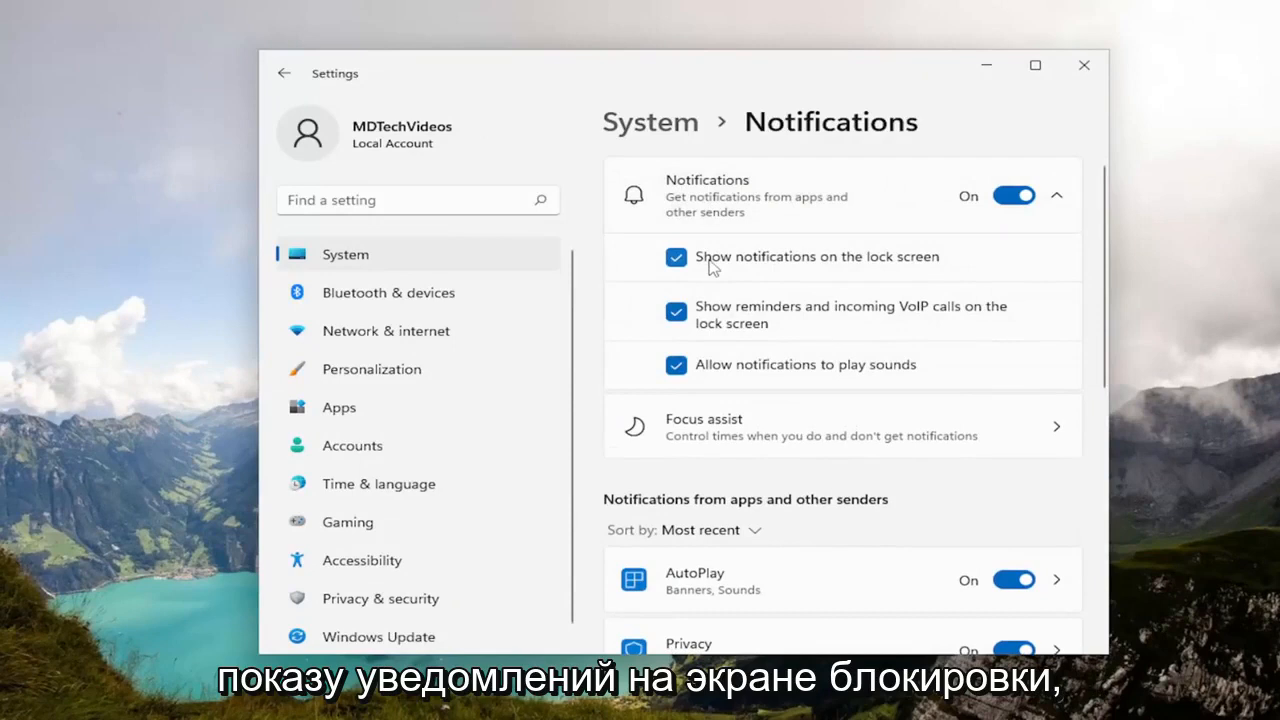
{"action": "left_click", "coordinate": [676, 256]}
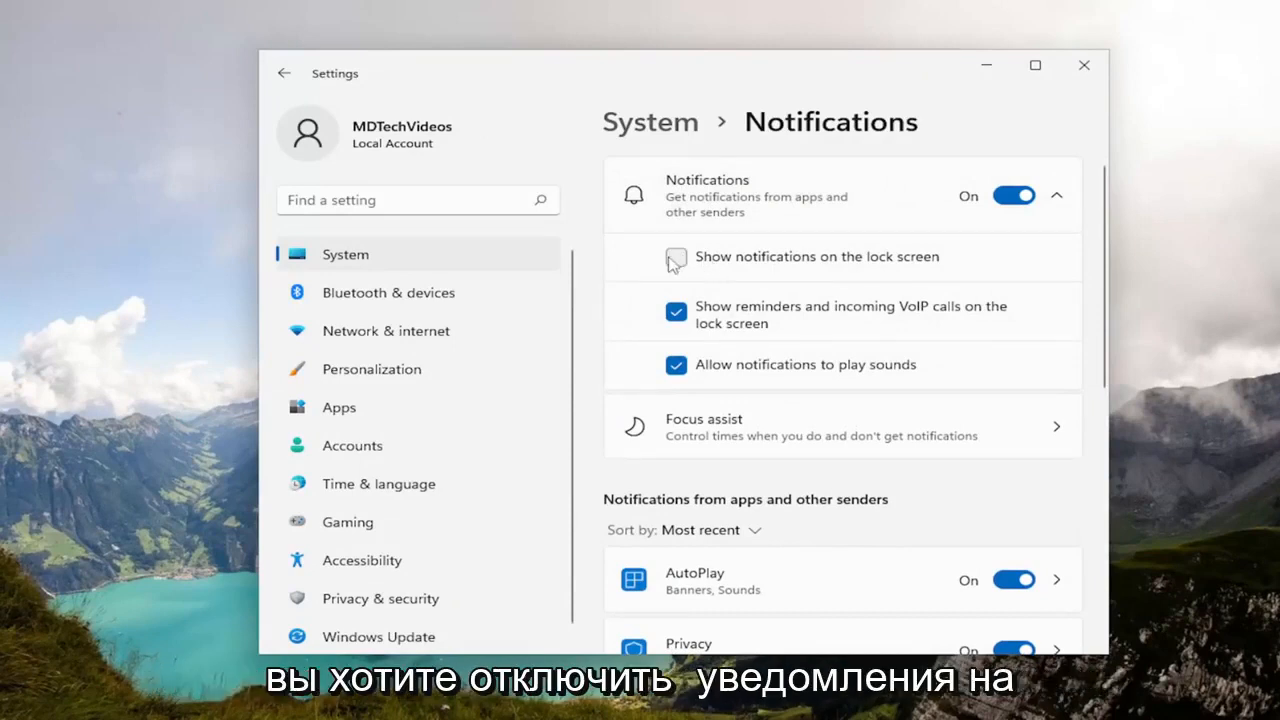
{"action": "left_click", "coordinate": [1058, 196]}
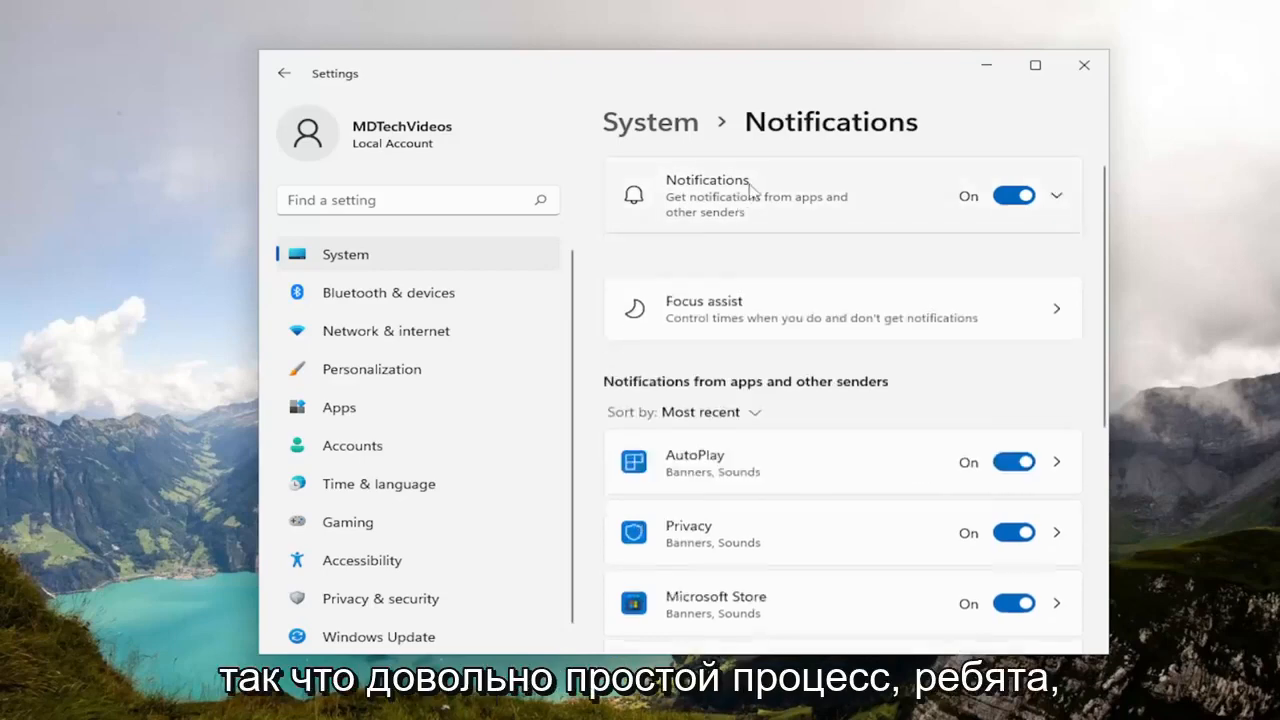
{"action": "left_click", "coordinate": [1076, 64]}
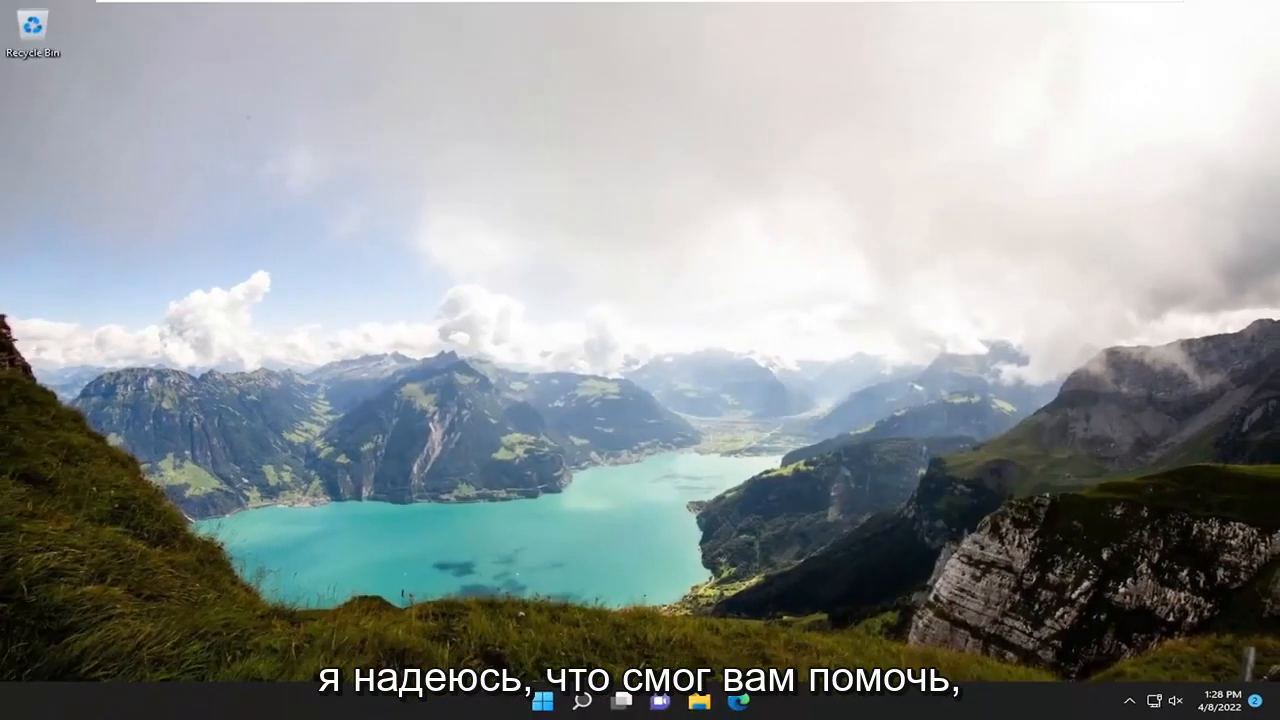